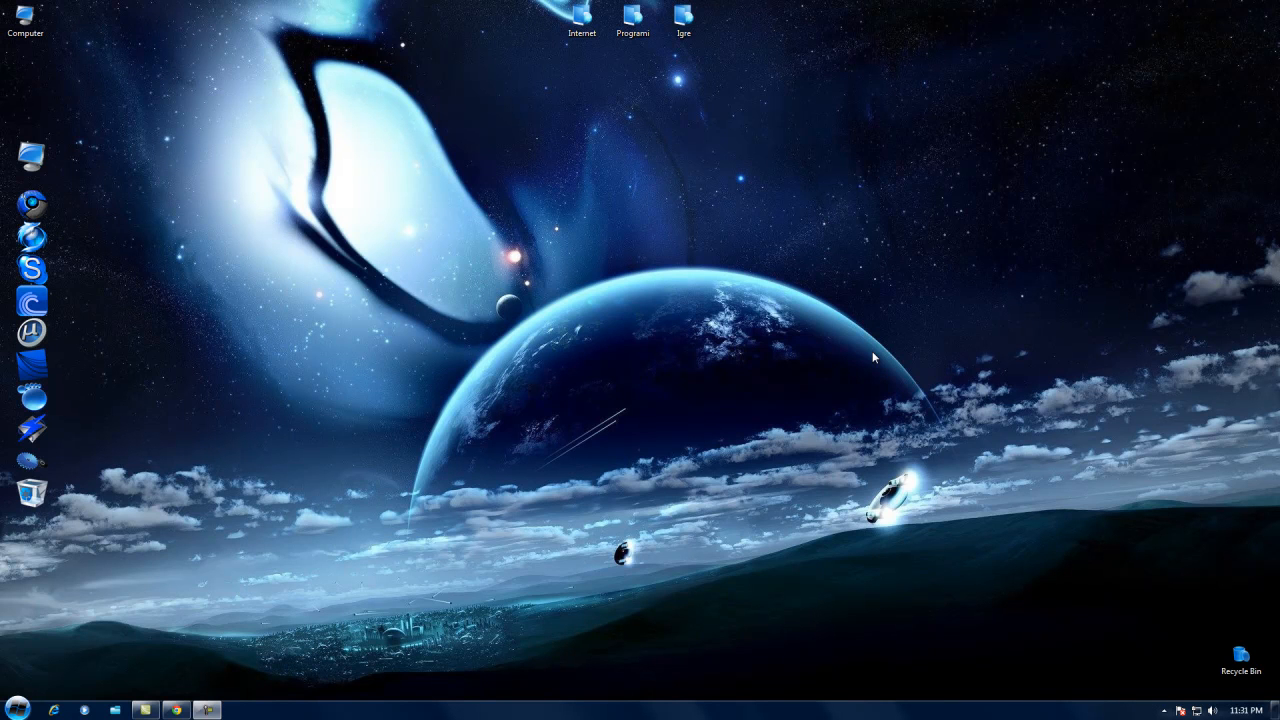
mouse_move(758, 344)
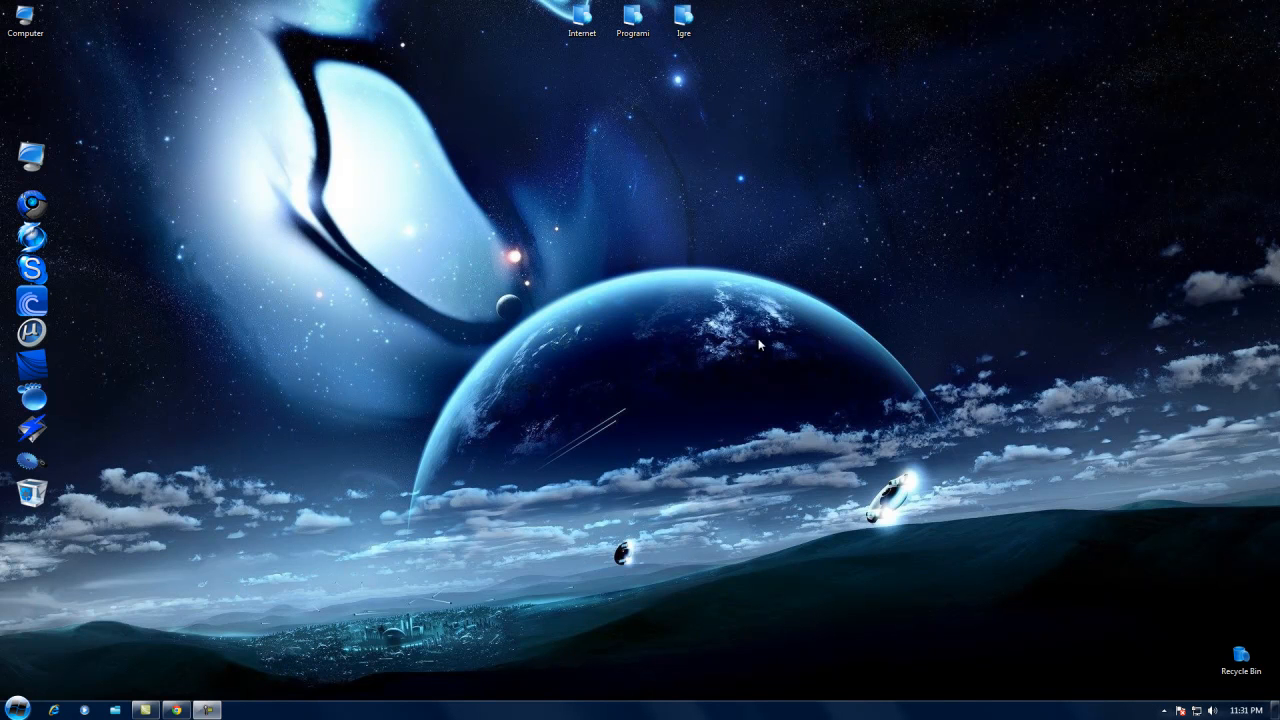
mouse_move(380, 444)
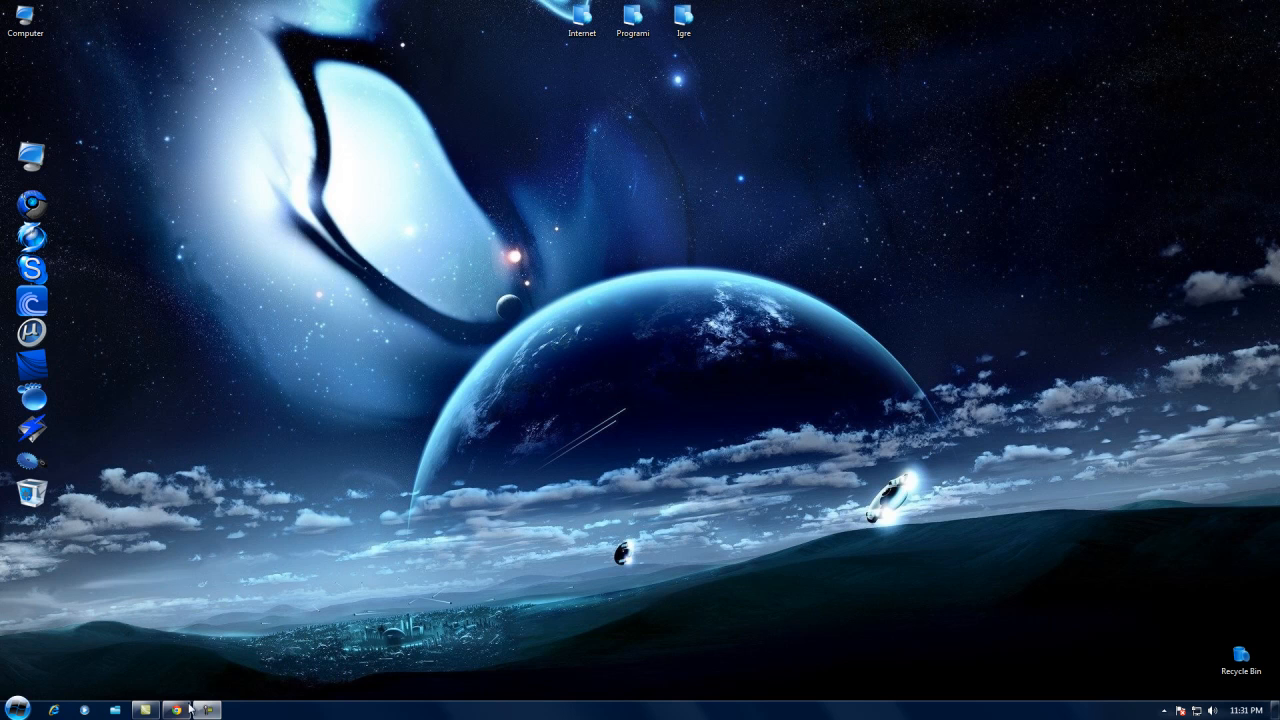
Step: Bring up Google results for Internet Explorer icons in .ico format and browse findicons
right_click(310, 550)
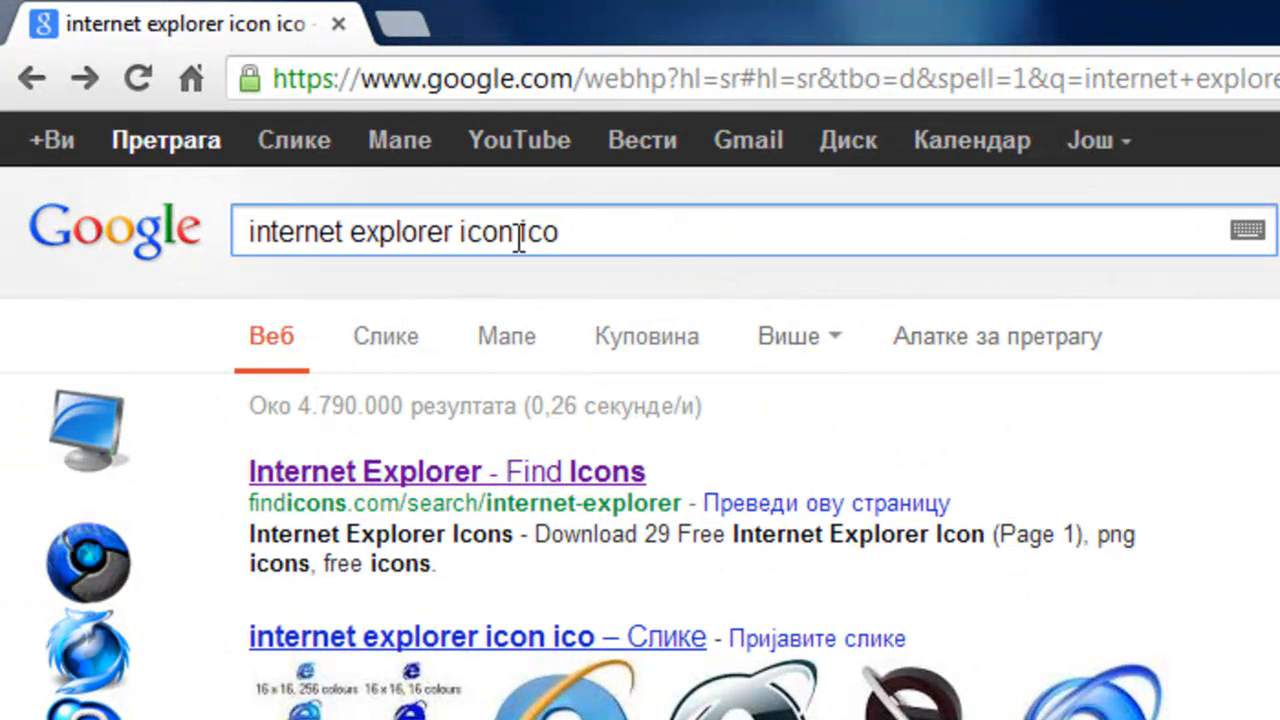
double_click(538, 232)
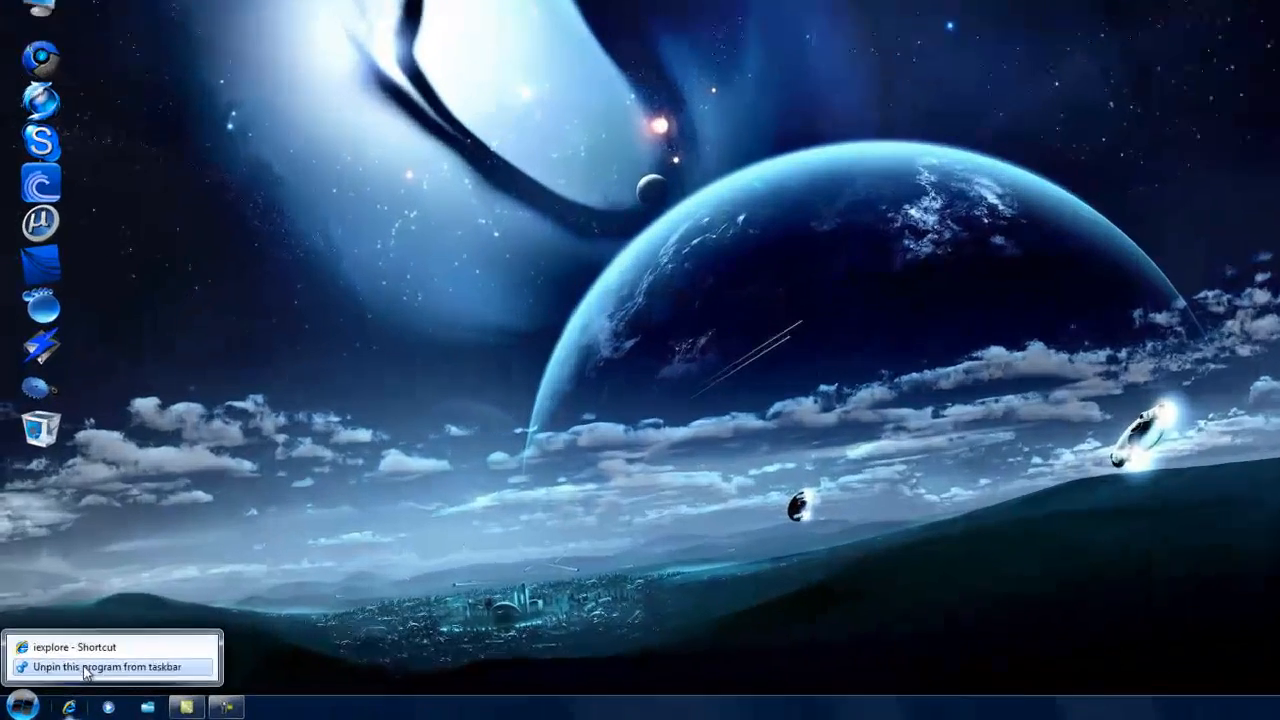
Step: Unpin the old iexplore taskbar shortcut and search Start for 'nte' to find programs
left_click(104, 668)
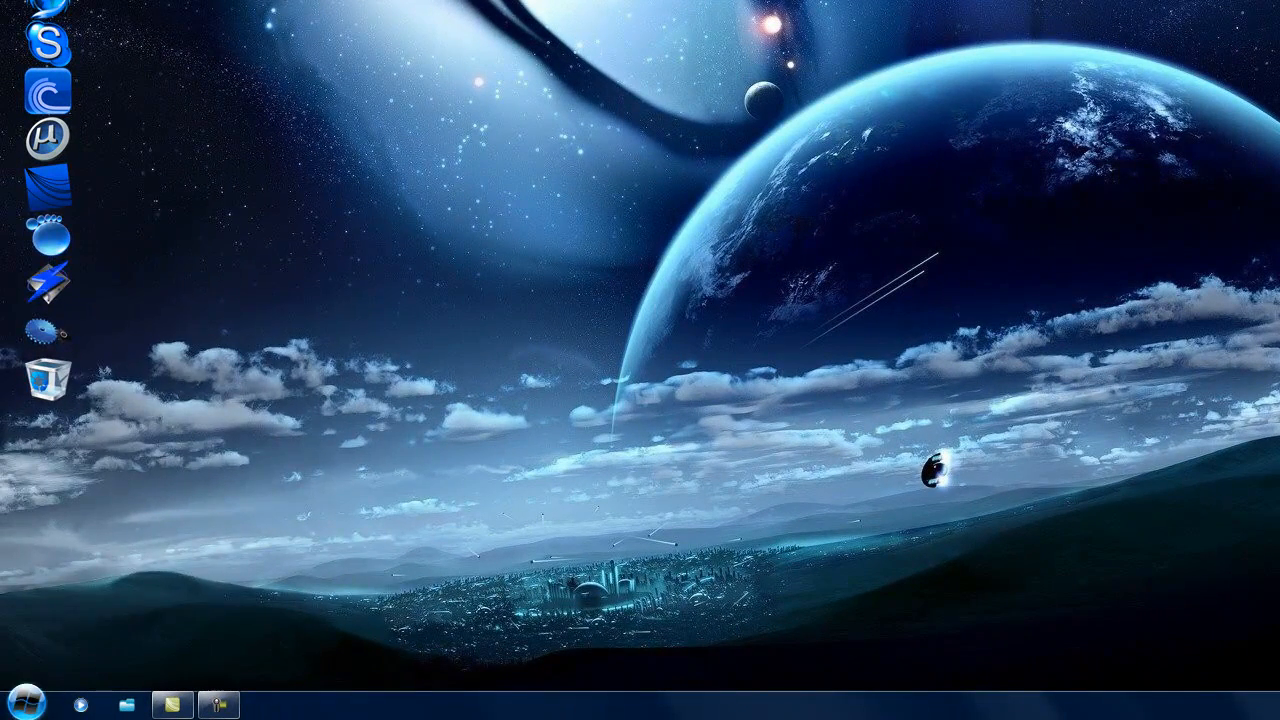
left_click(28, 704)
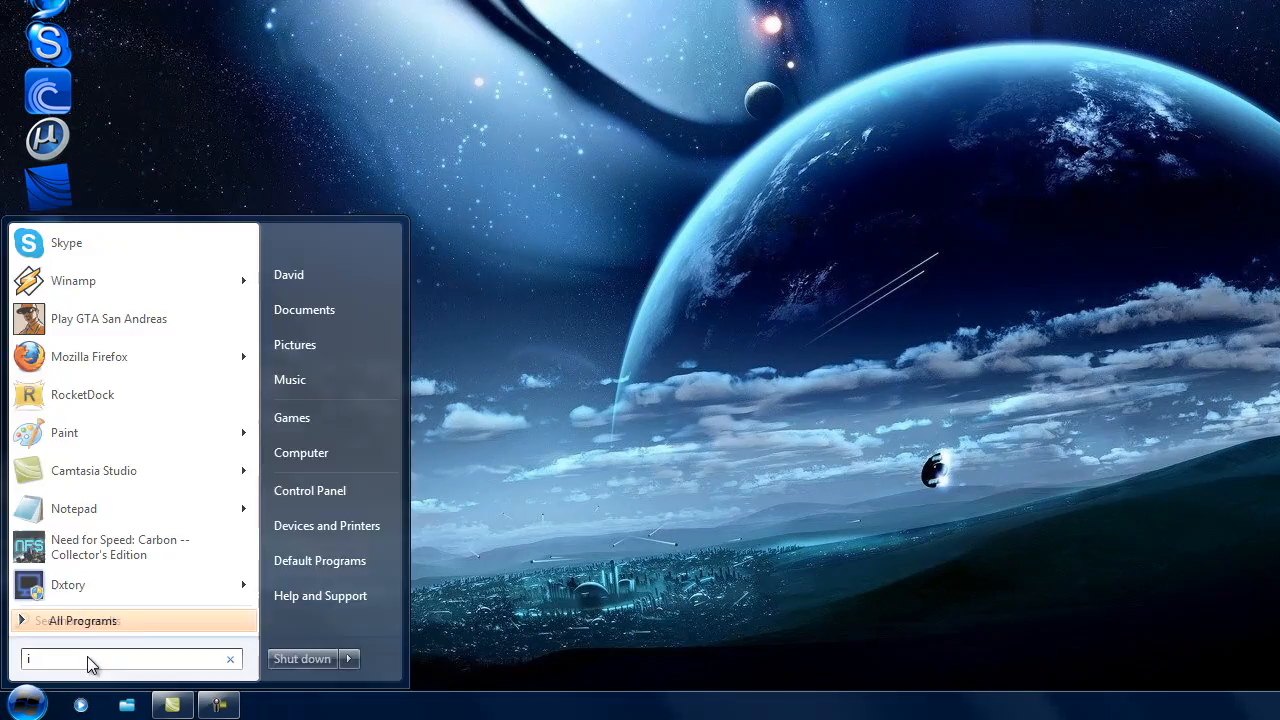
type("nte")
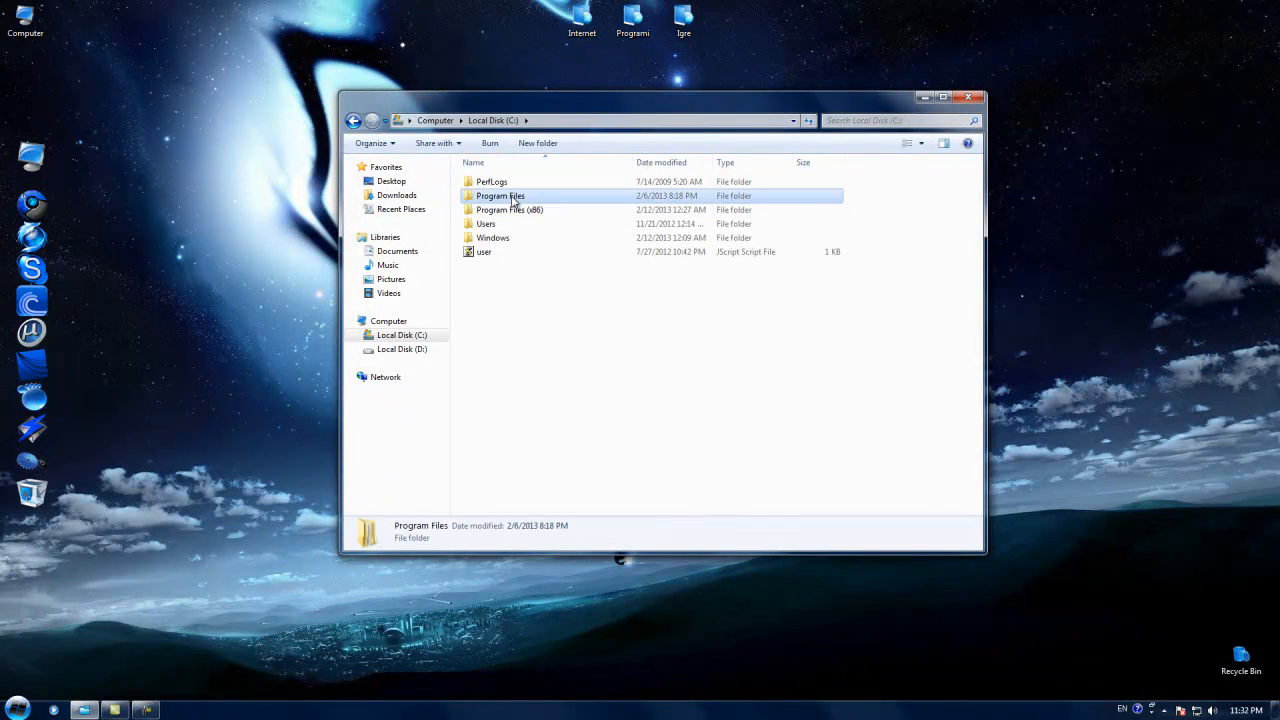
Step: Create a desktop shortcut to iexplore from Program Files and show its Properties
double_click(500, 196)
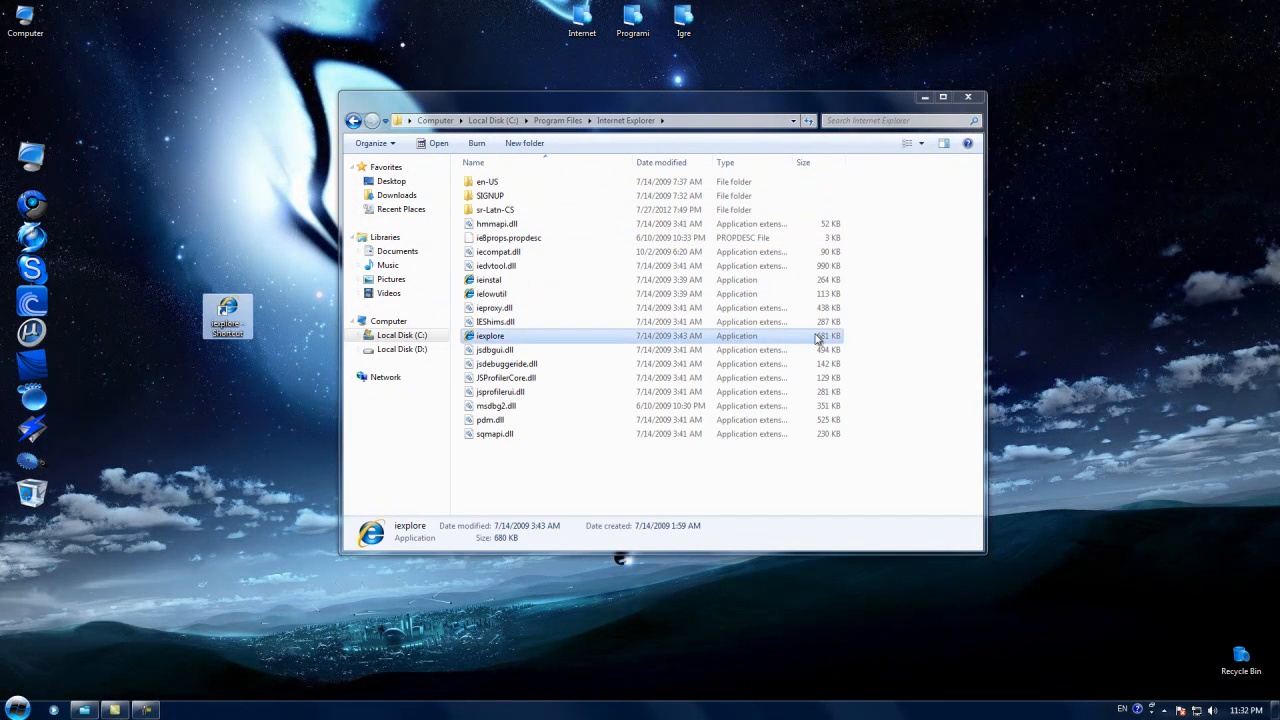
right_click(228, 316)
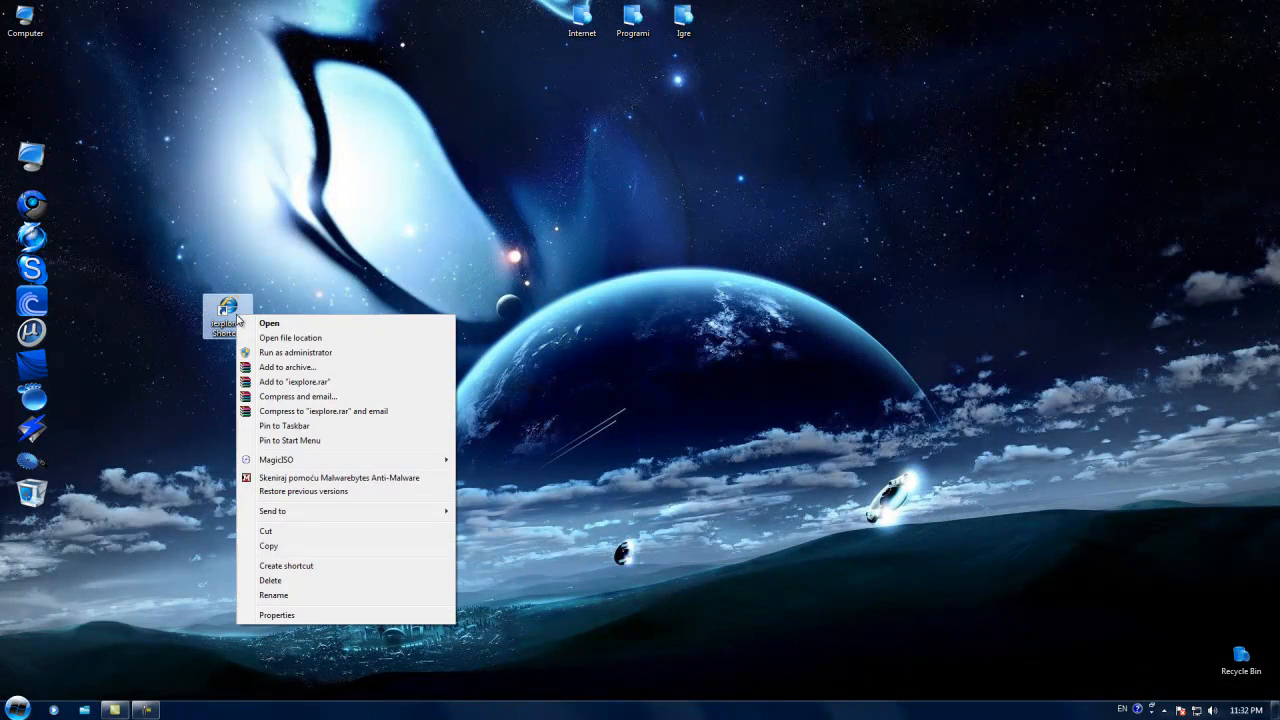
left_click(276, 614)
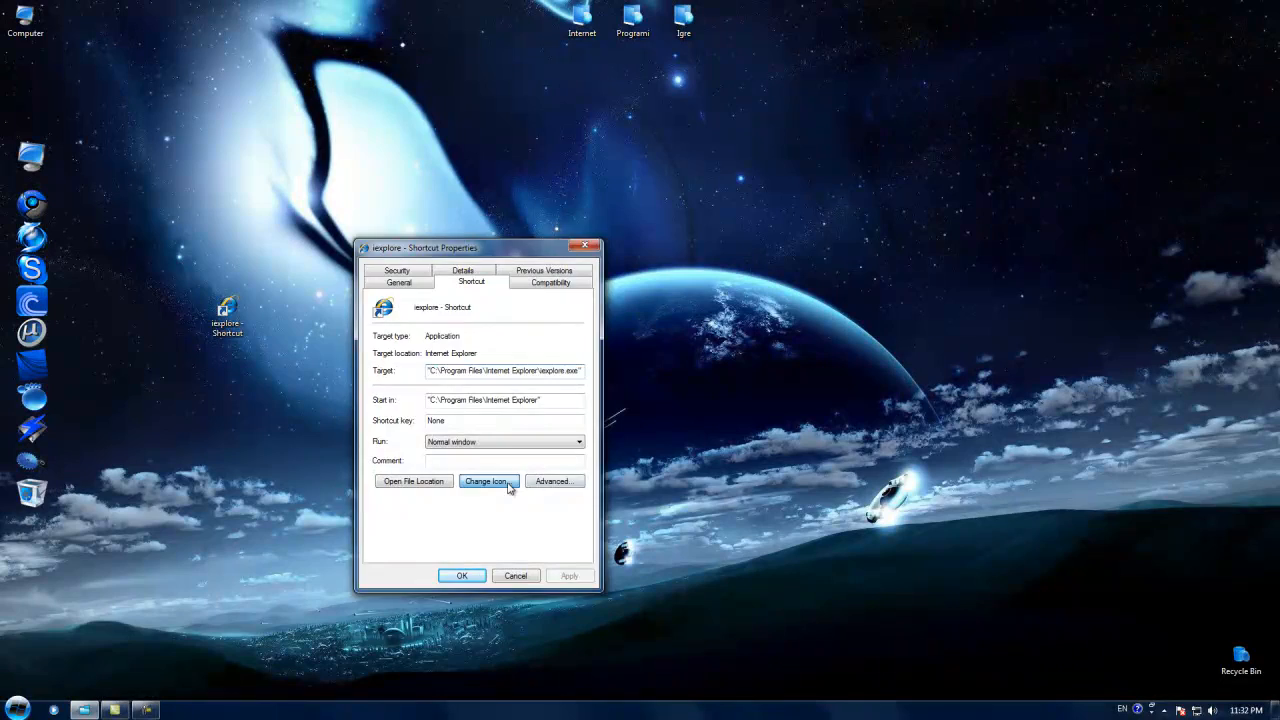
Step: Begin choosing a different icon for the shortcut by browsing the disk
left_click(488, 480)
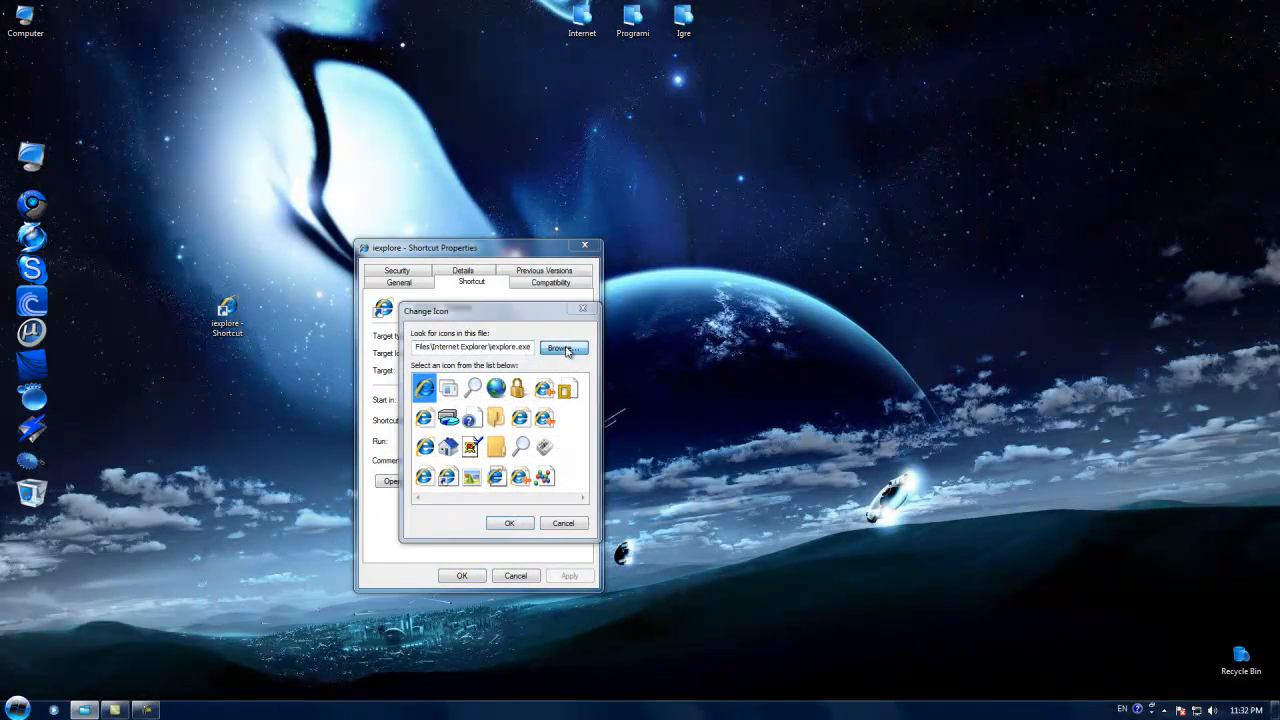
left_click(564, 348)
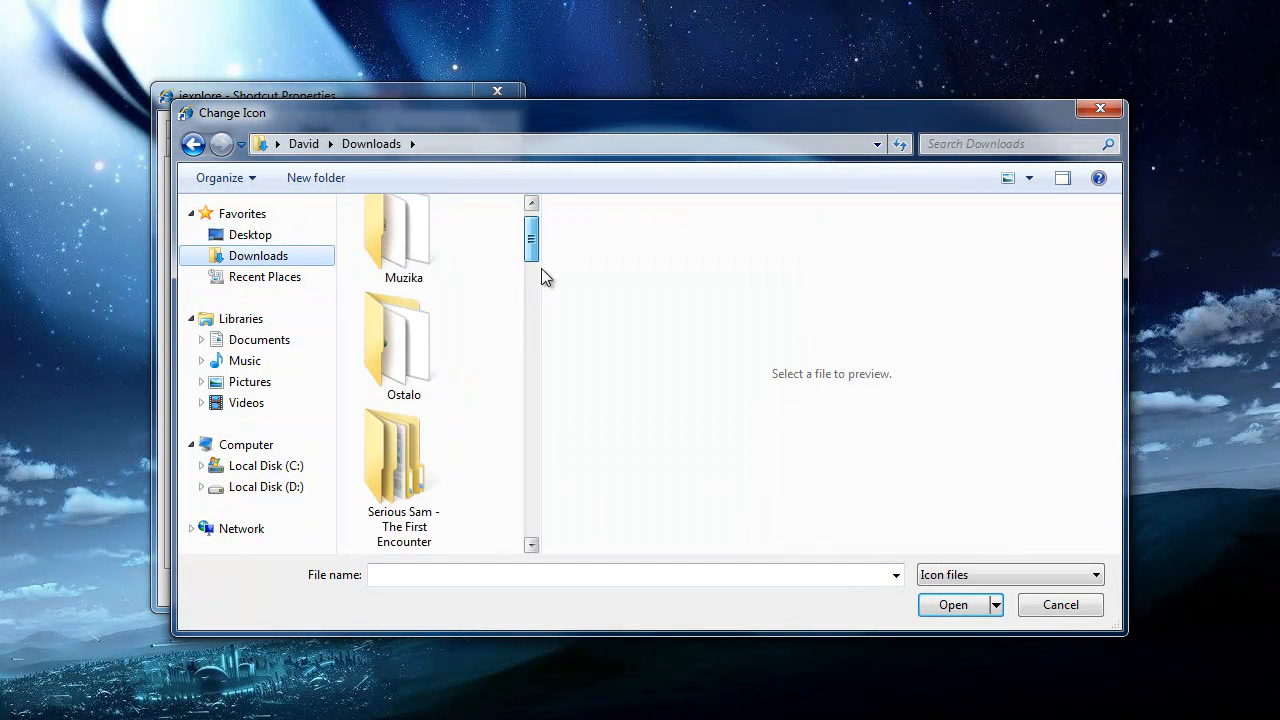
Step: Apply the internet_explorer (3) icon file from Downloads as the shortcut's icon
left_click_drag(532, 238, 532, 414)
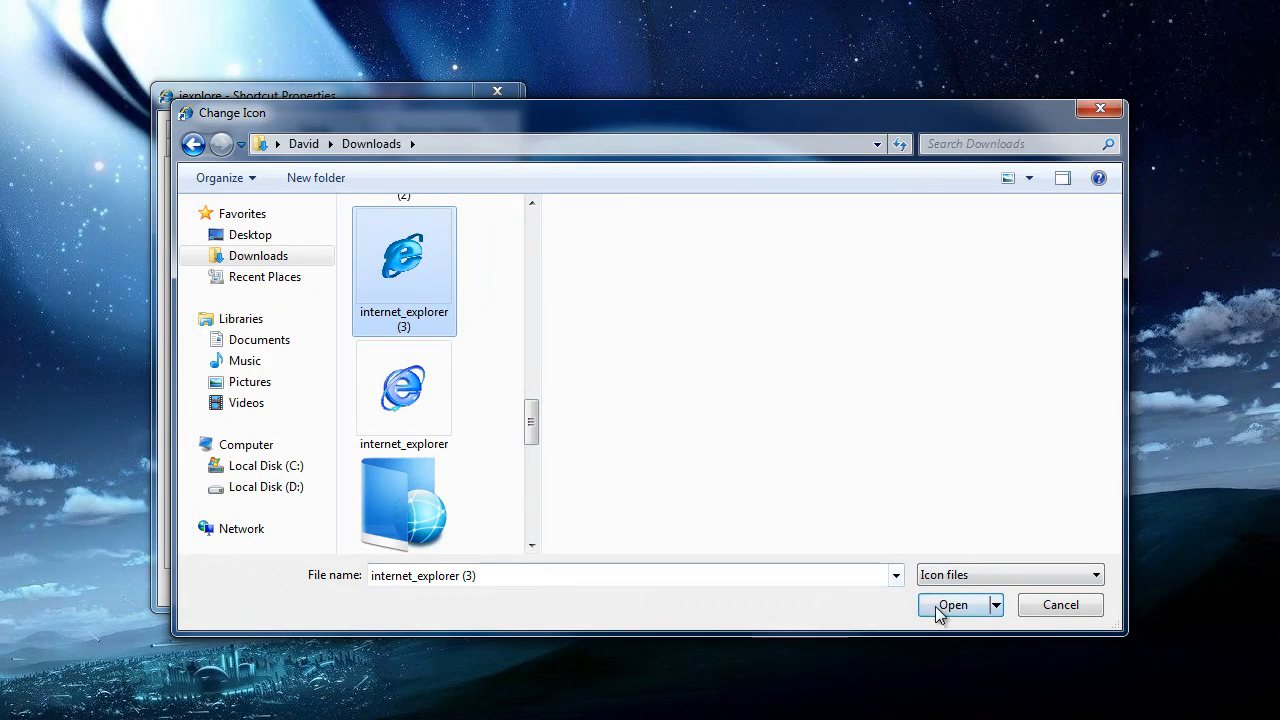
left_click(952, 604)
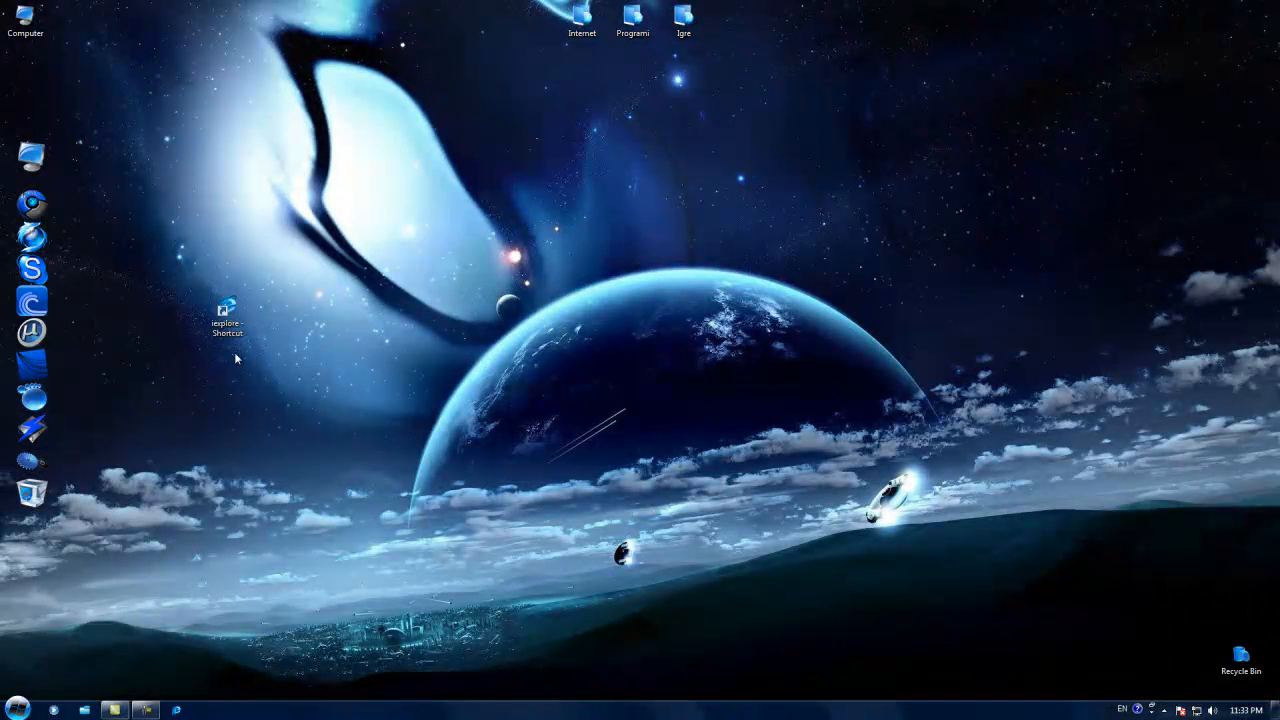
Step: Pin the re-iconed shortcut to the taskbar and launch Internet Explorer from it
right_click(228, 310)
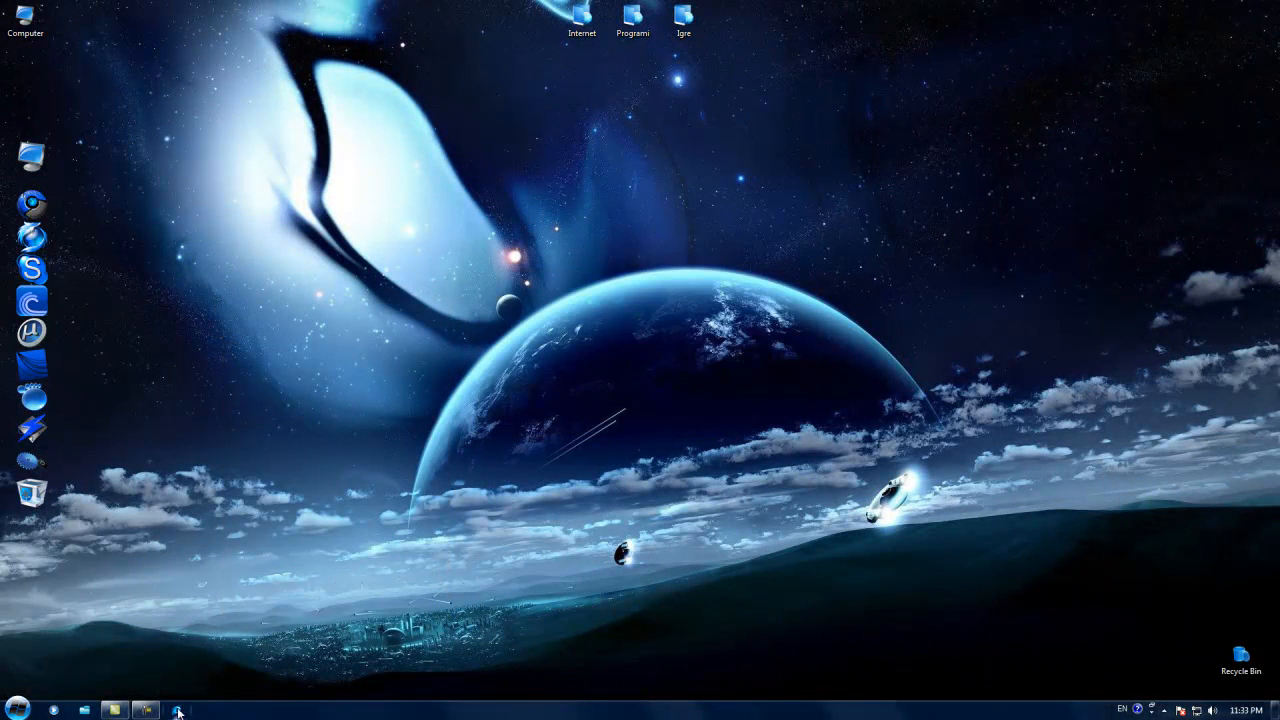
left_click(176, 708)
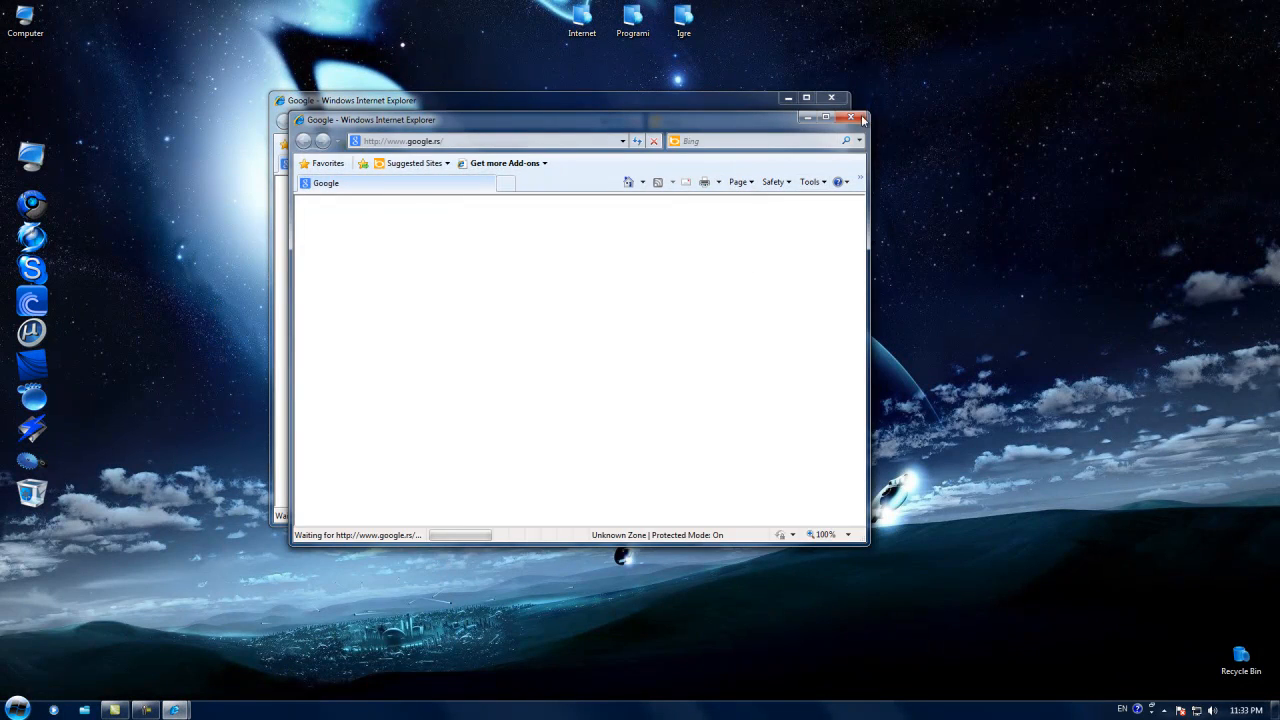